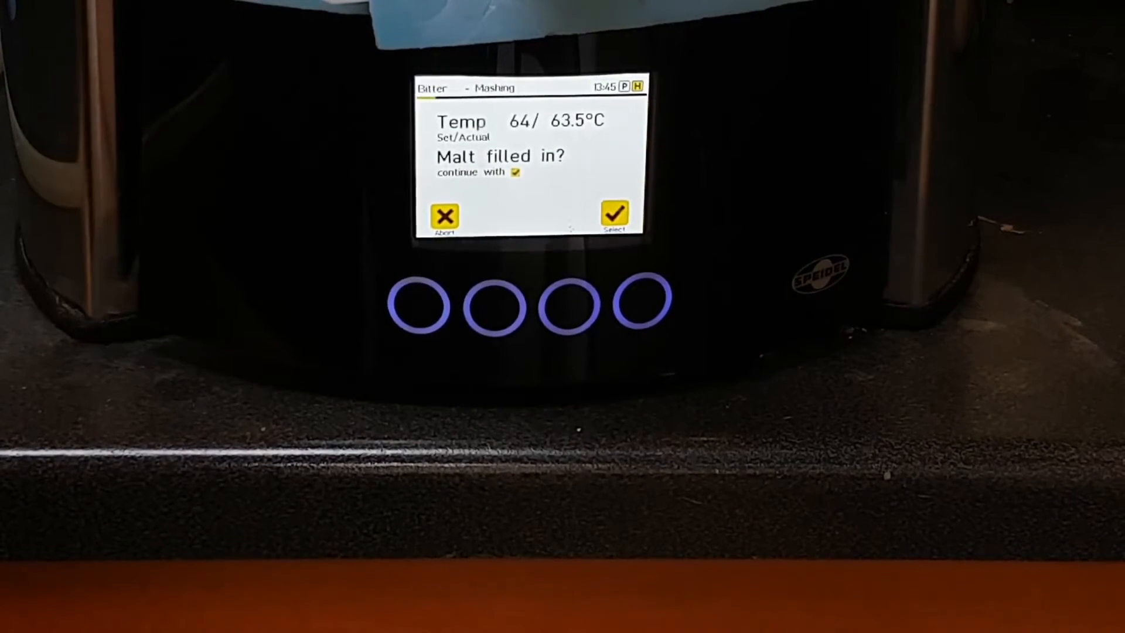
Read the 1.041 corrected gravity for a 10.50 Brix unfermented wort reading
click(614, 213)
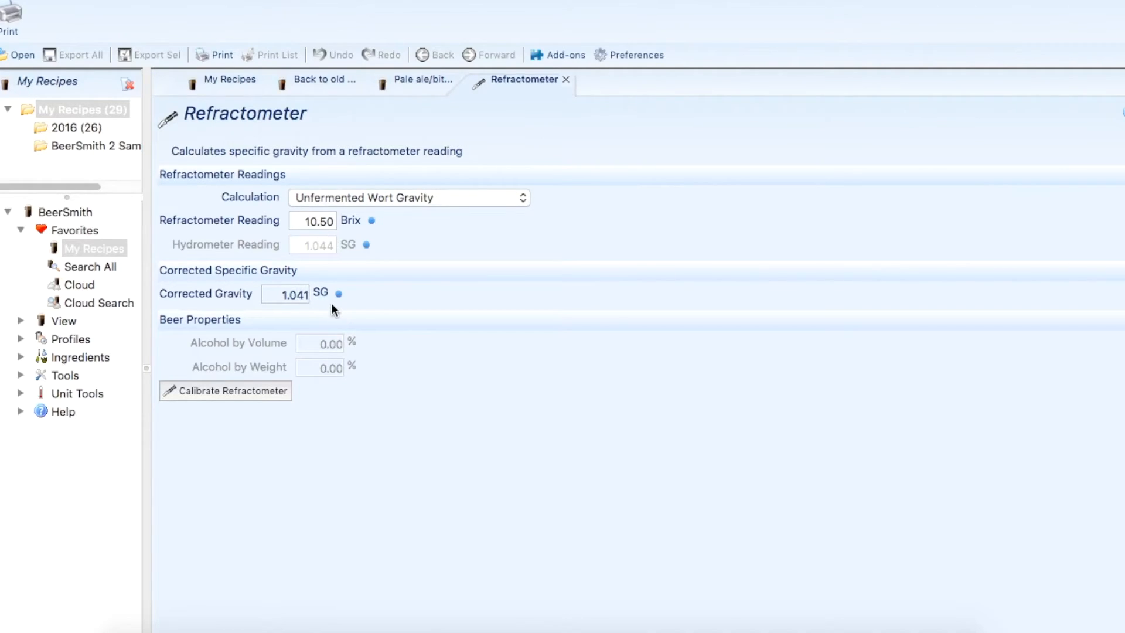
mouse_move(409, 141)
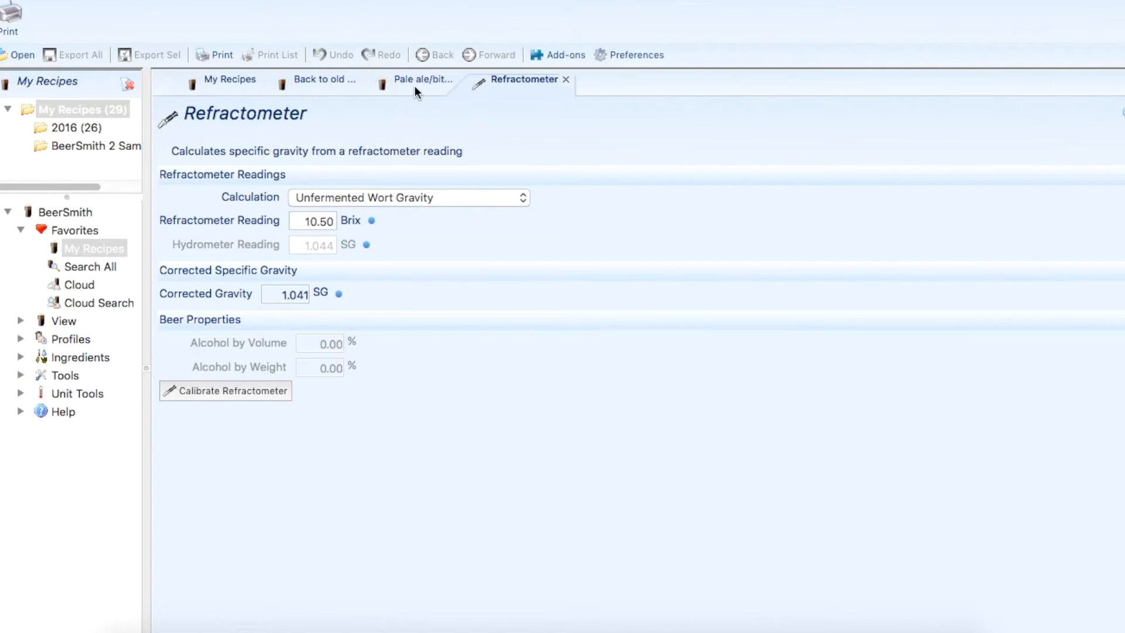
Return to the Pale ale/bitter session and change measured mash pH from 5.84 to 5.6
click(419, 79)
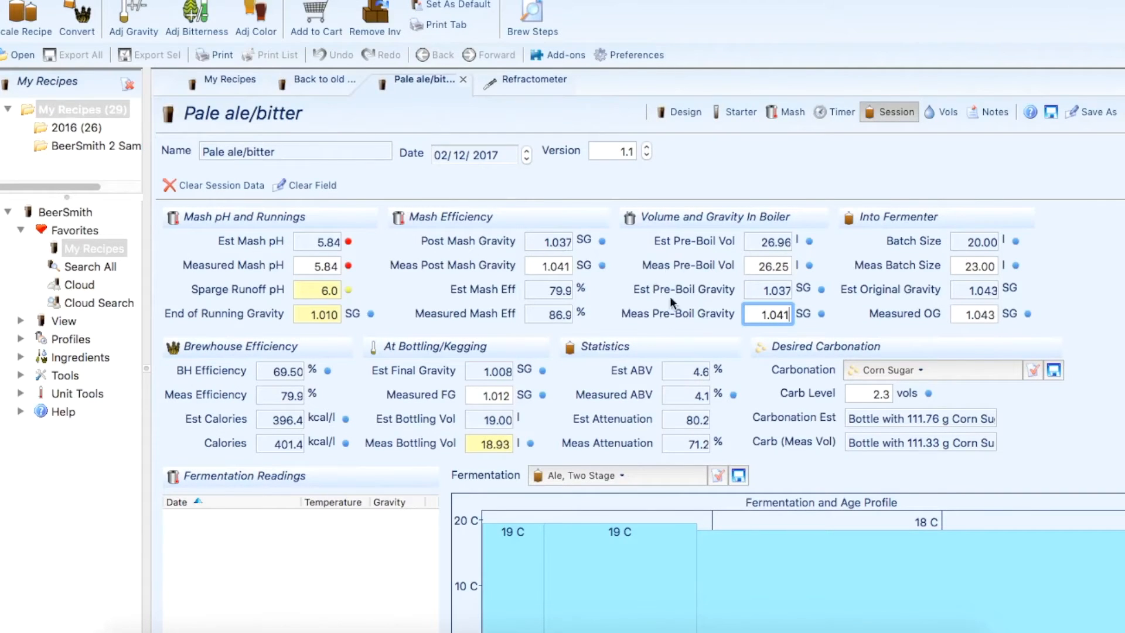
mouse_move(391, 265)
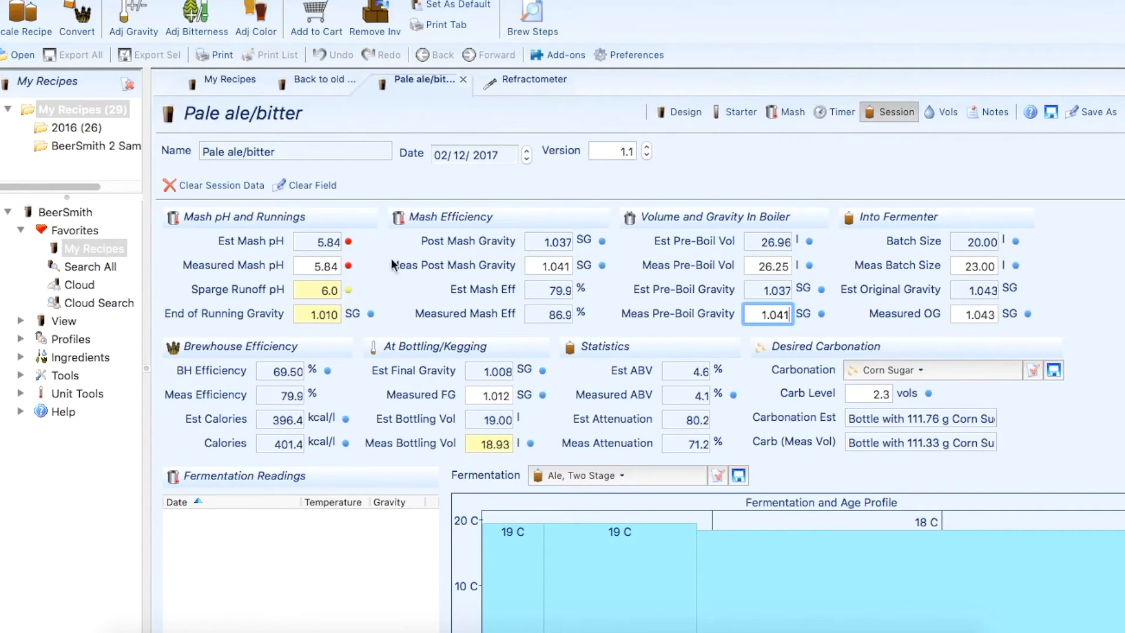
click(316, 265)
text(5.6)
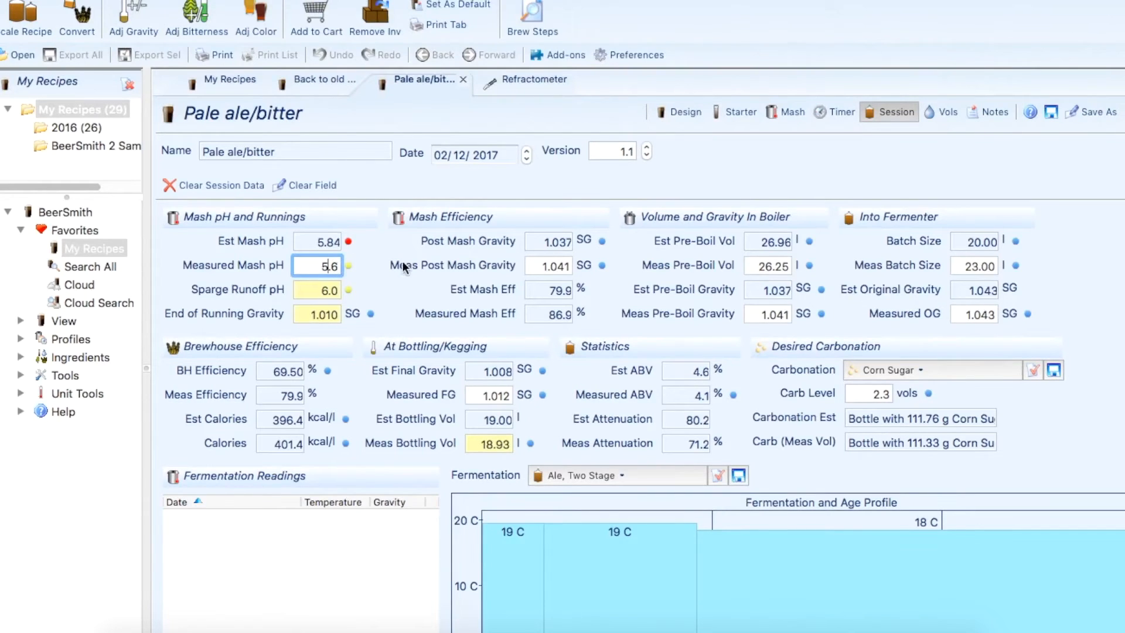
mouse_move(549, 265)
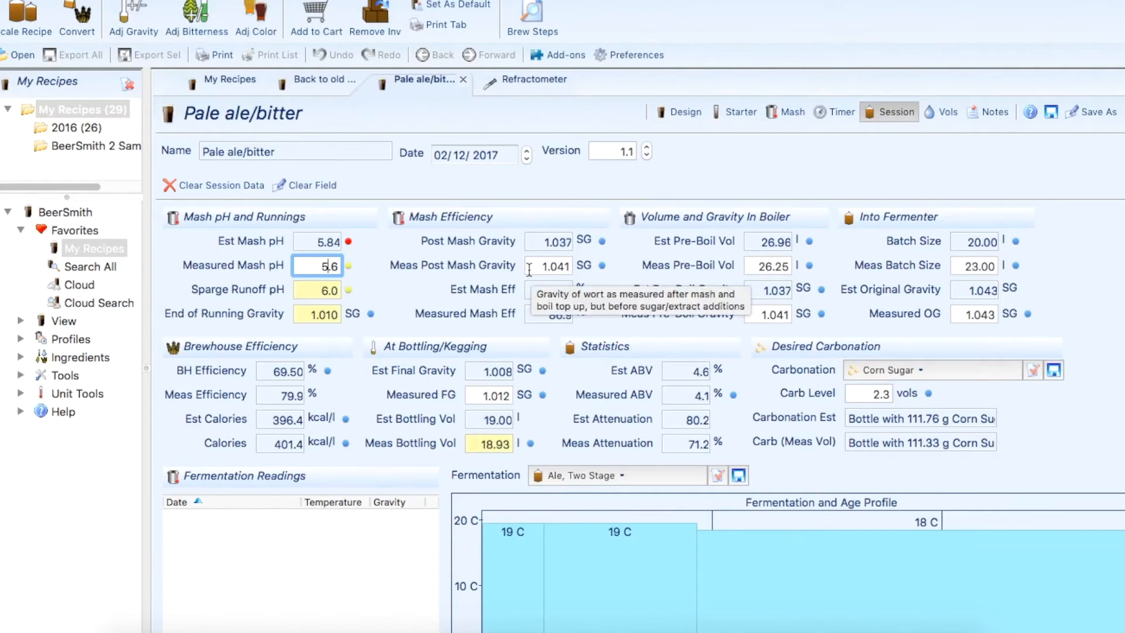
mouse_move(812, 324)
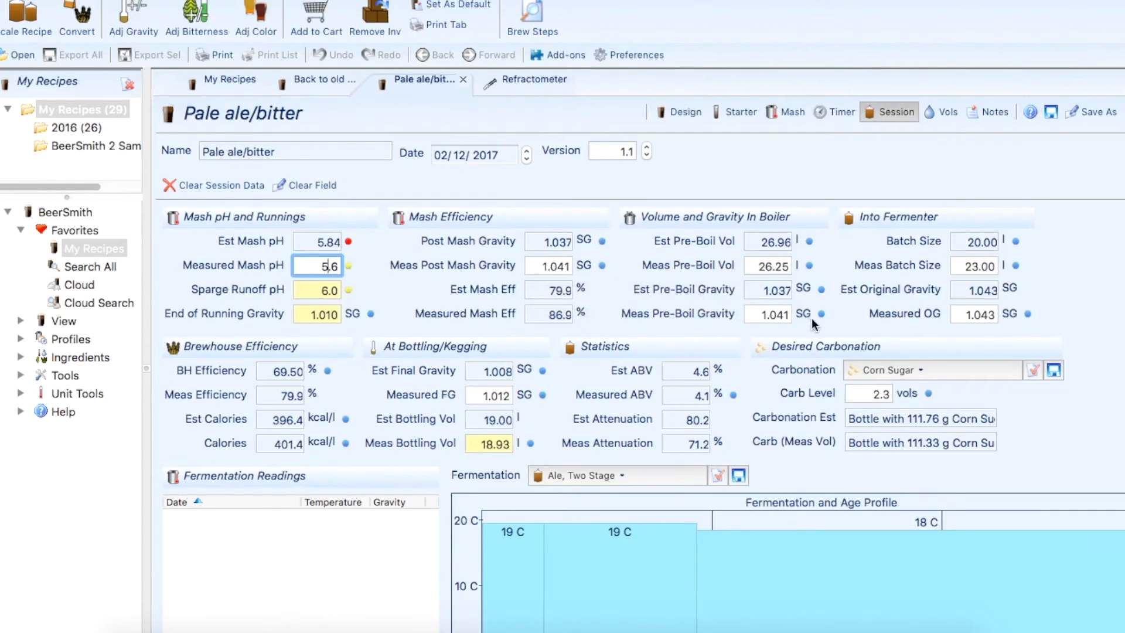
mouse_move(742, 323)
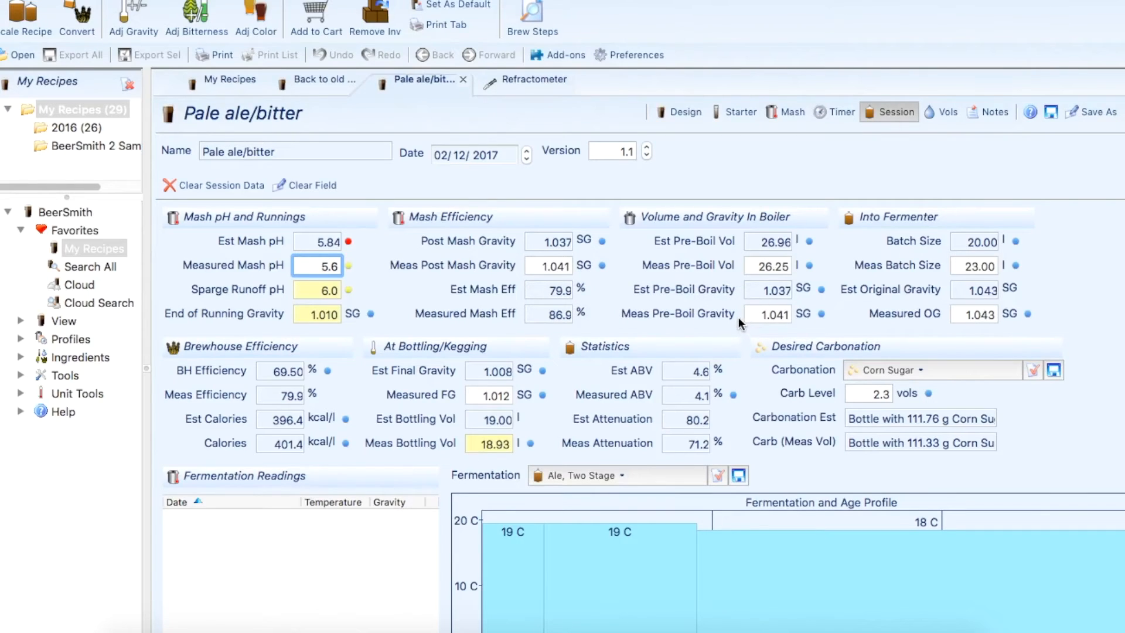
mouse_move(797, 322)
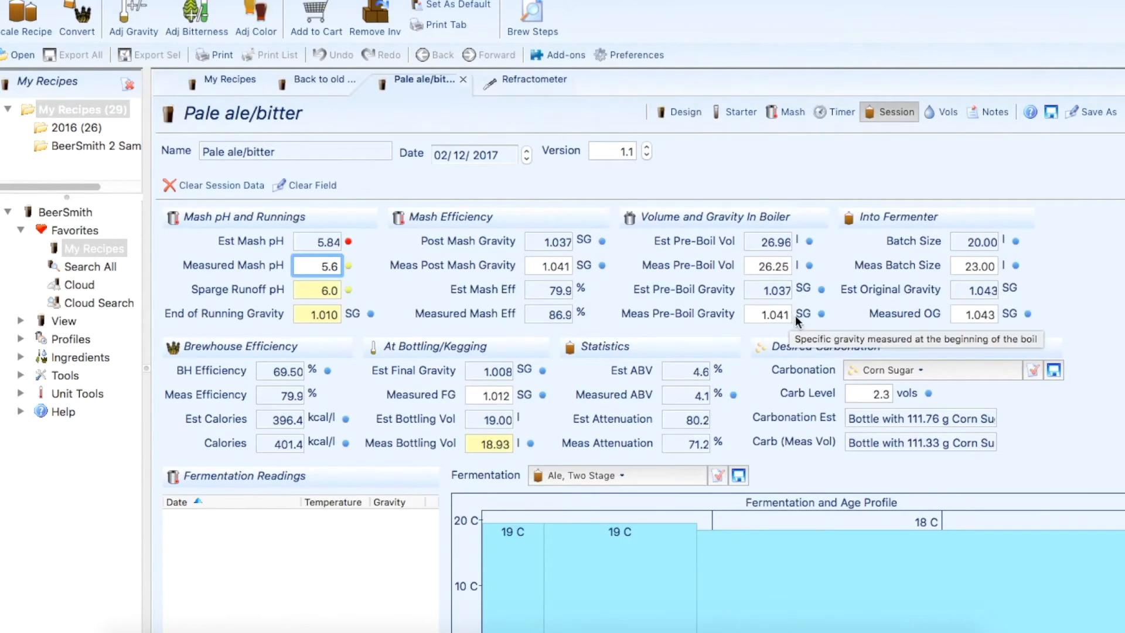
mouse_move(743, 251)
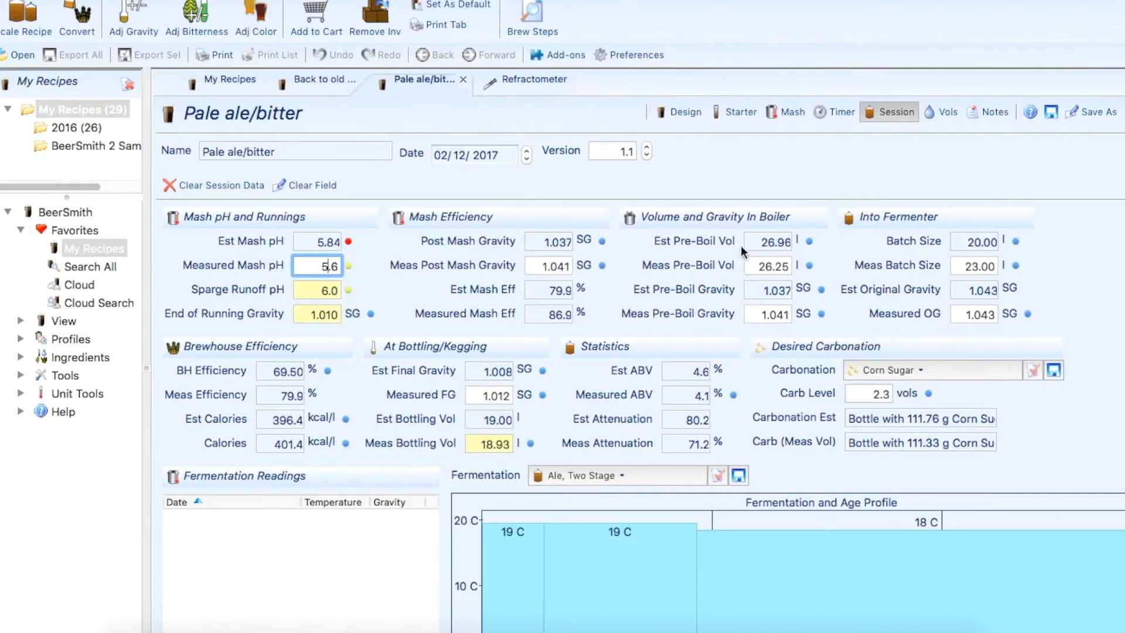
mouse_move(754, 266)
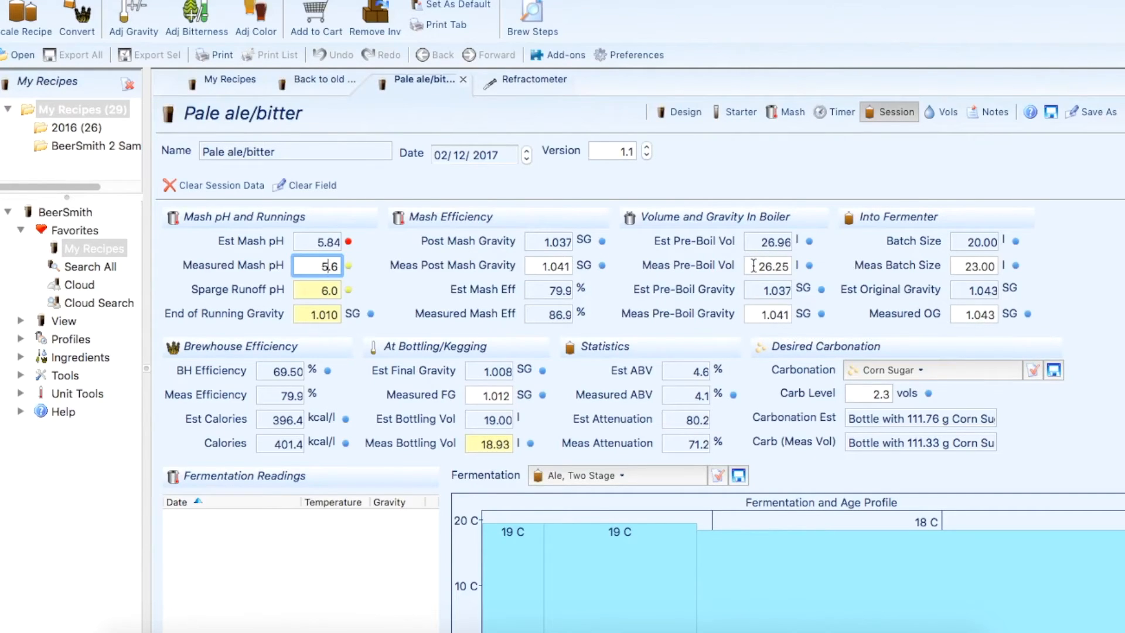
mouse_move(767, 266)
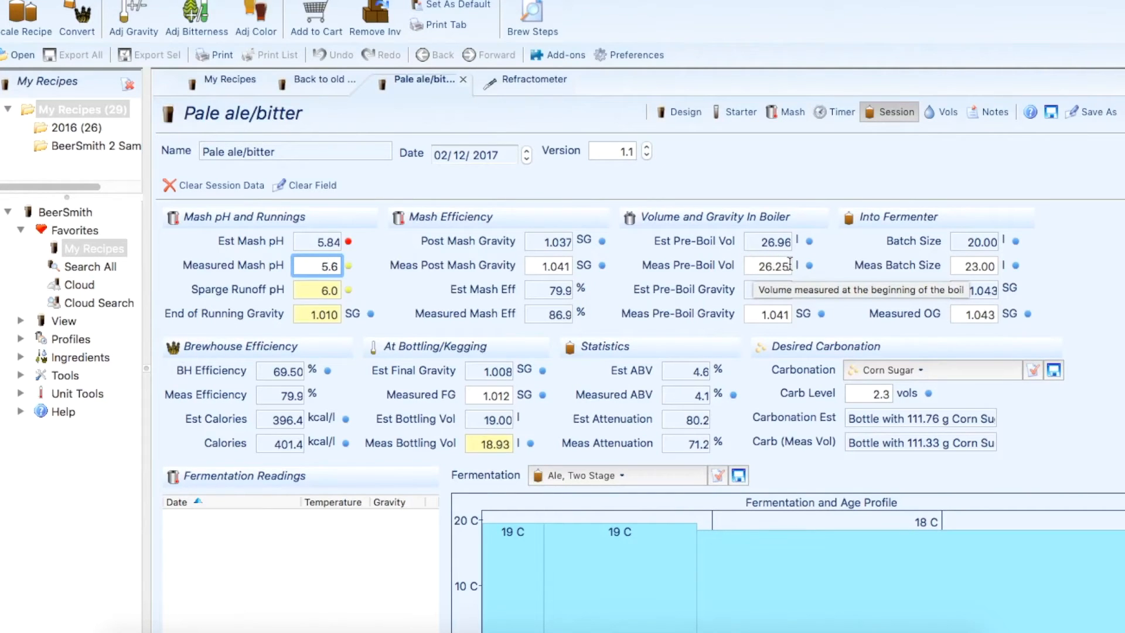
mouse_move(528, 313)
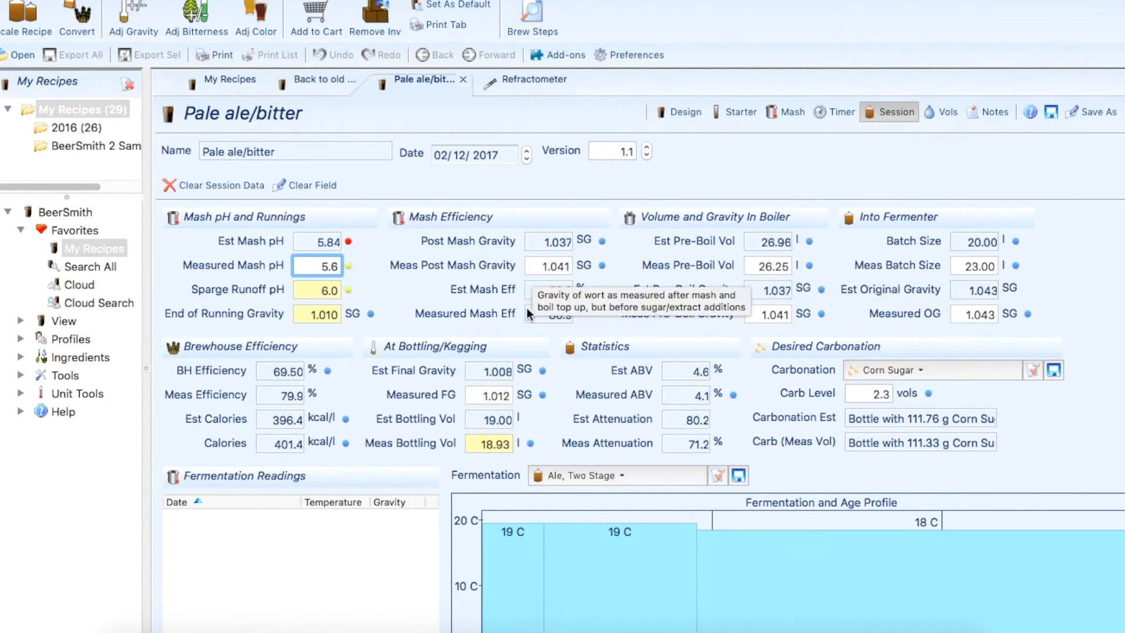
mouse_move(563, 321)
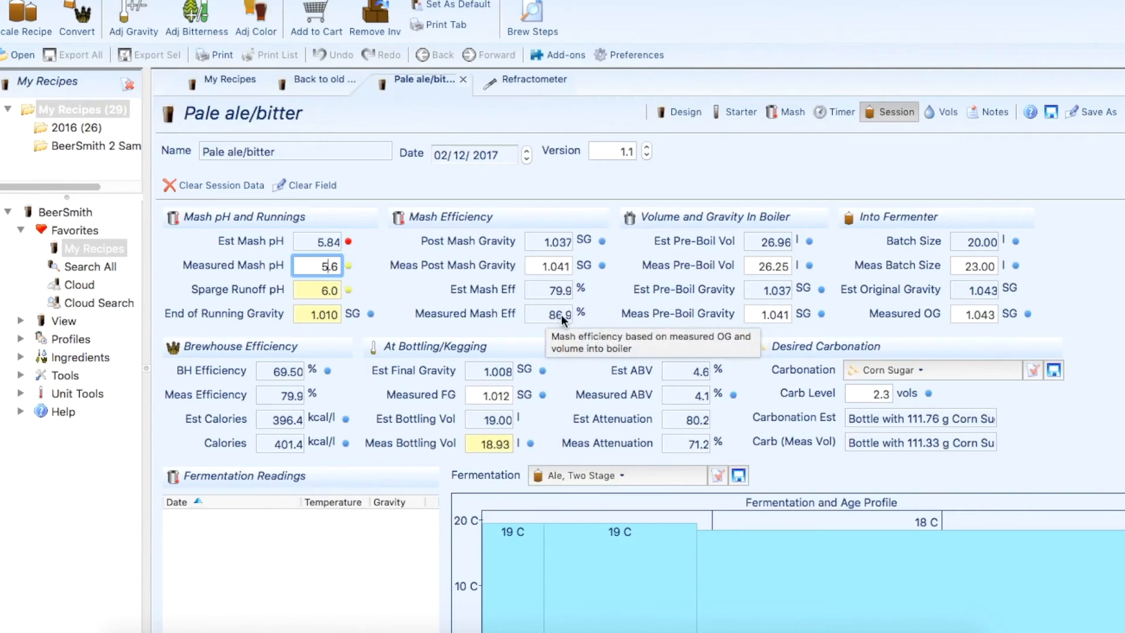
mouse_move(574, 297)
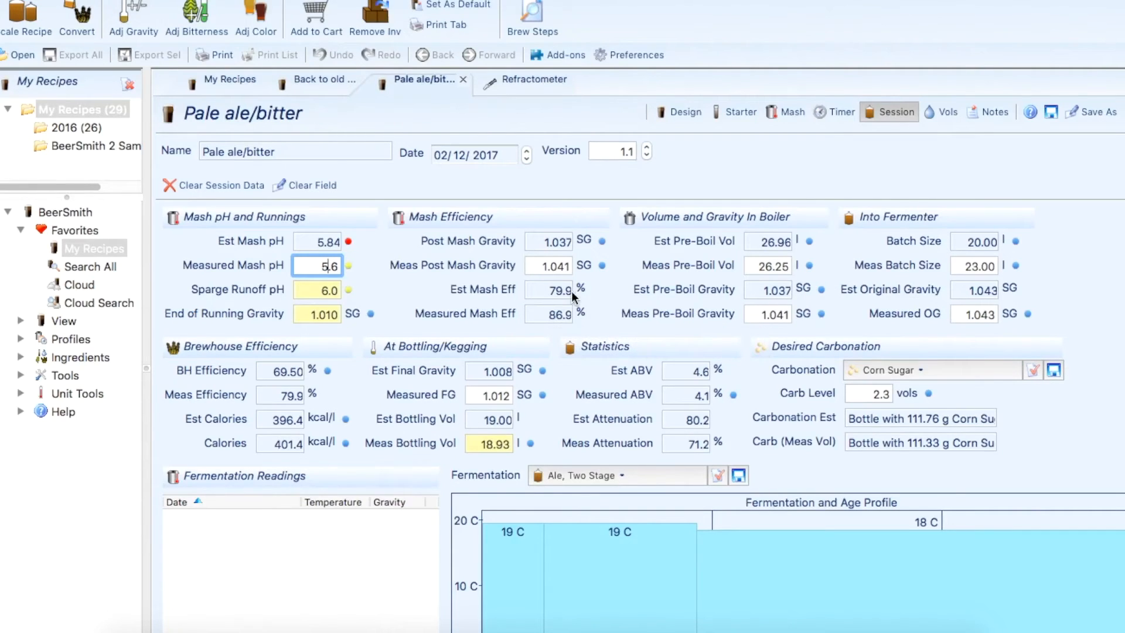
mouse_move(581, 305)
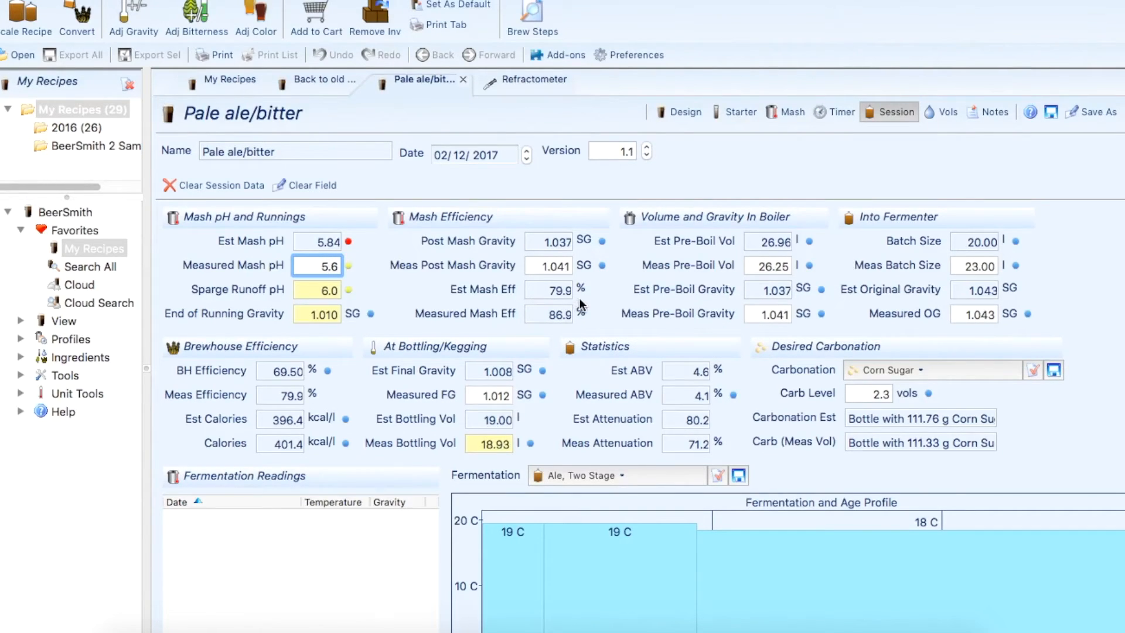